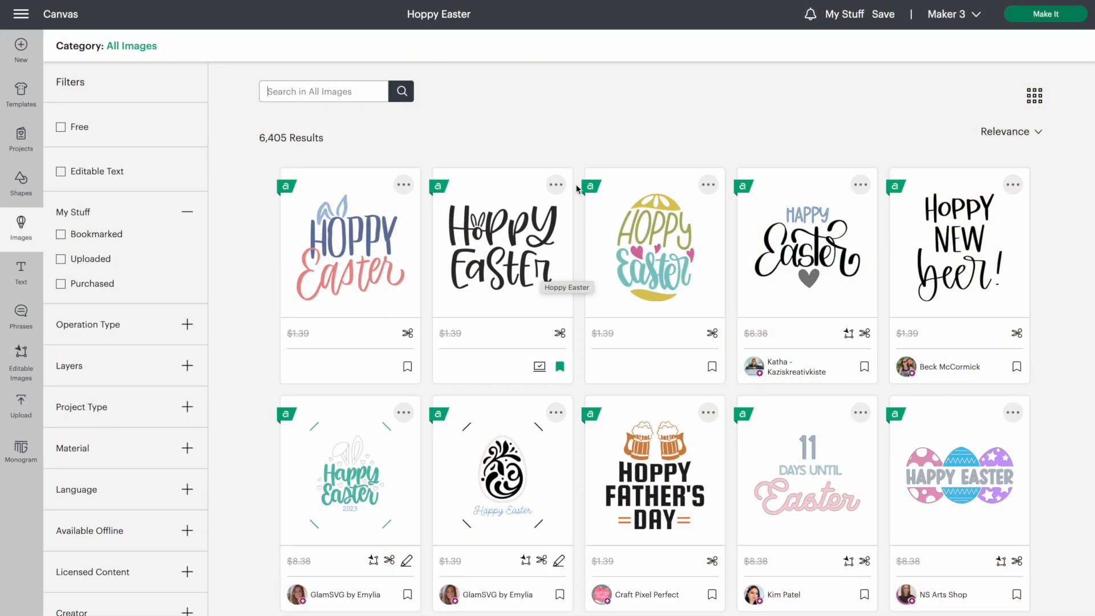
mouse_move(565, 154)
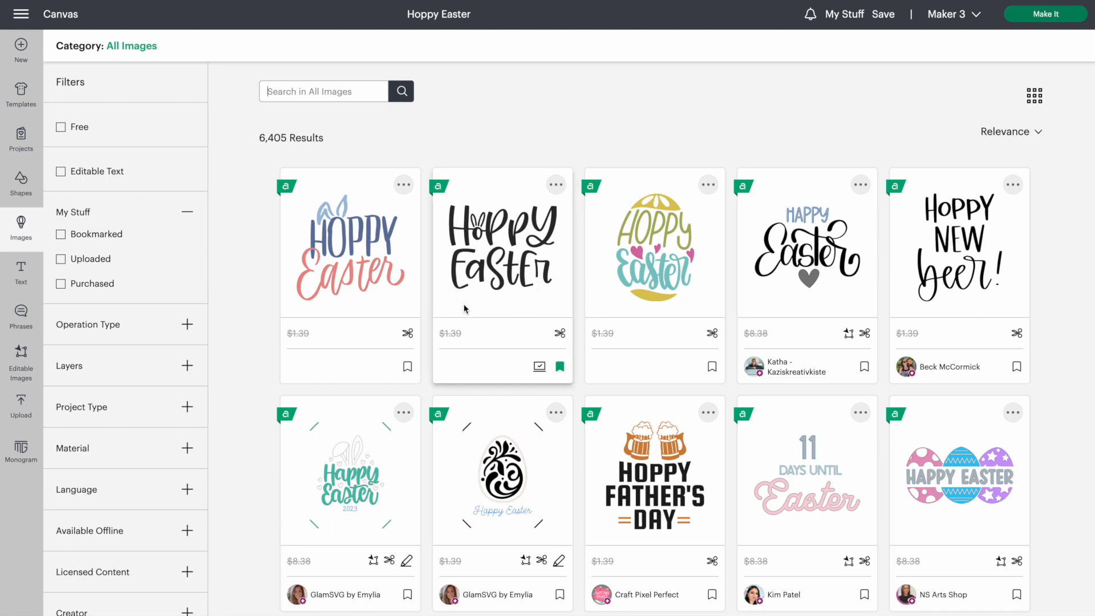
mouse_move(525, 193)
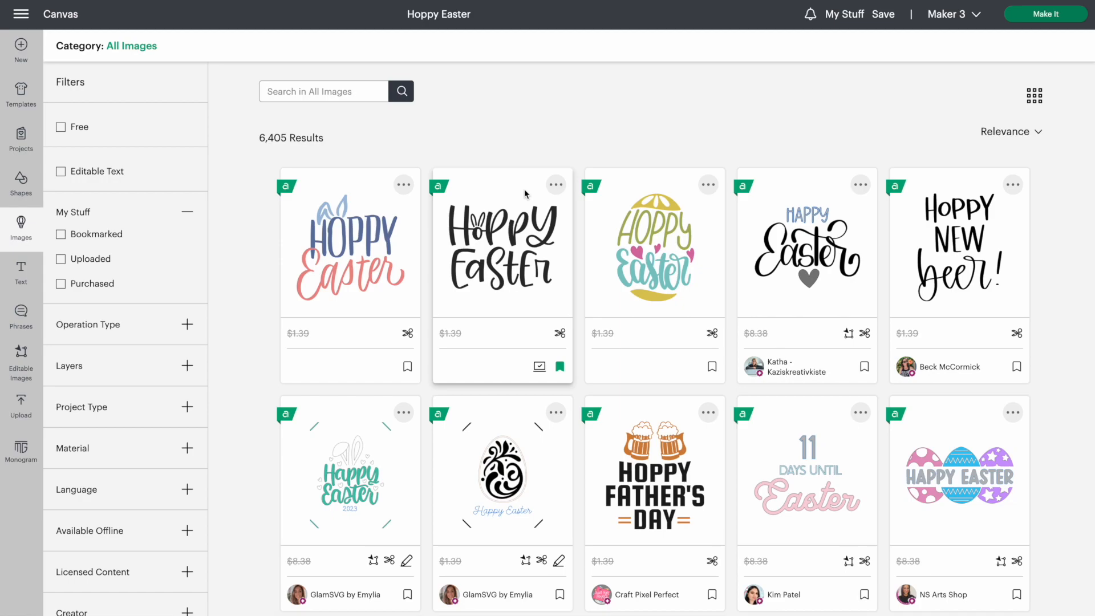